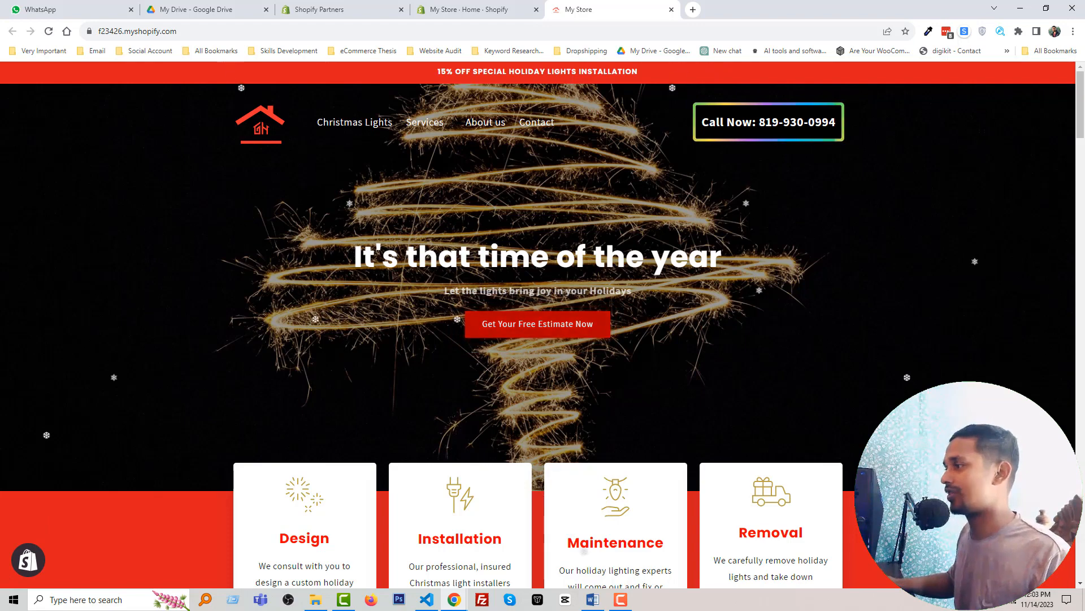
Review the storefront down to its pink gradient footer, then return to the store admin home.
scroll(down, 3)
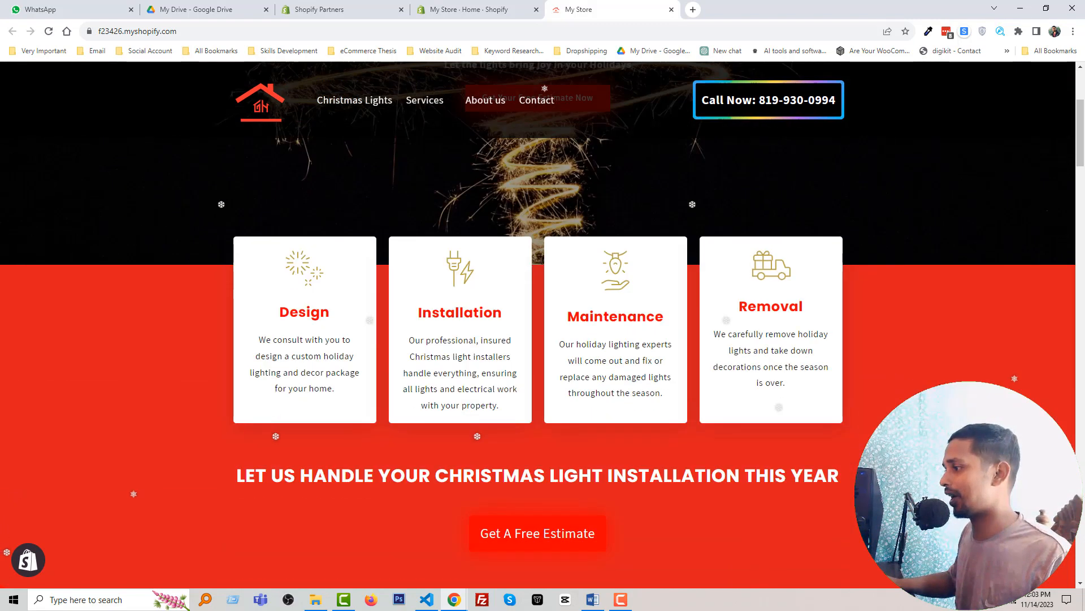
scroll(down, 3)
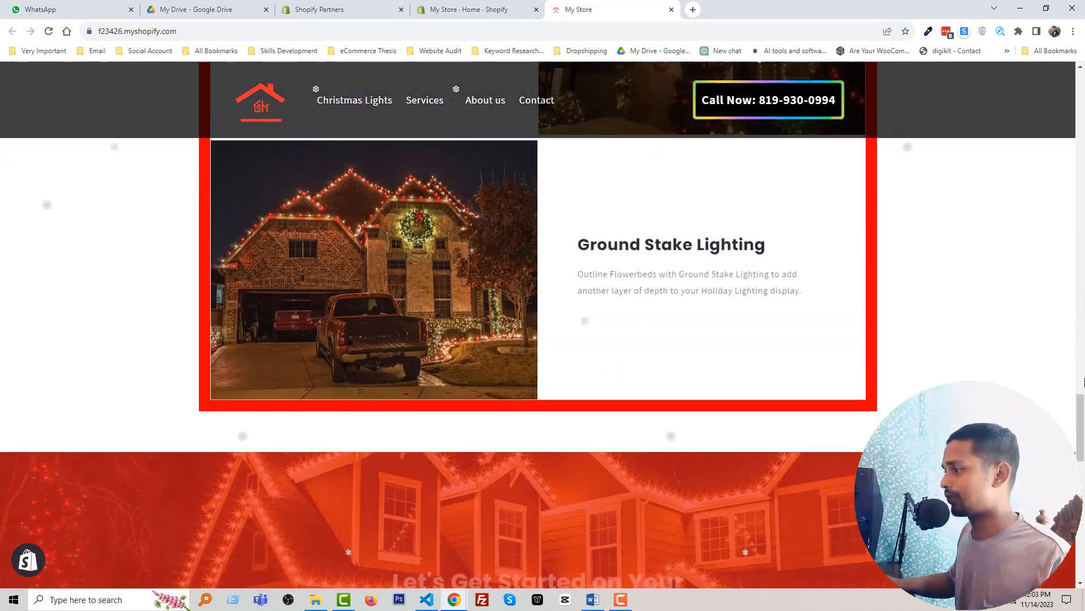
scroll(down, 3)
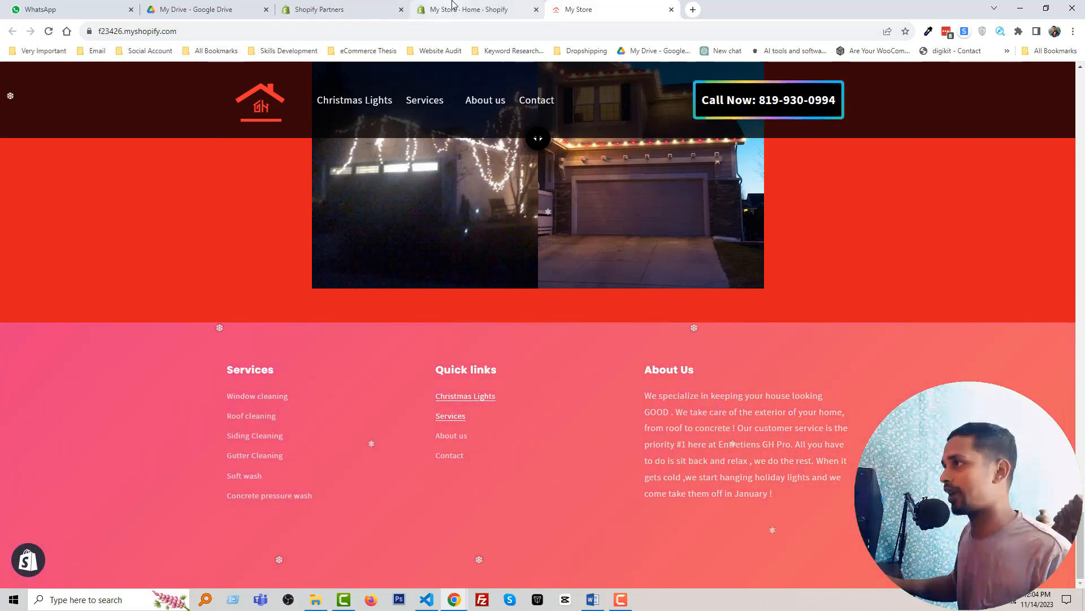
click(467, 9)
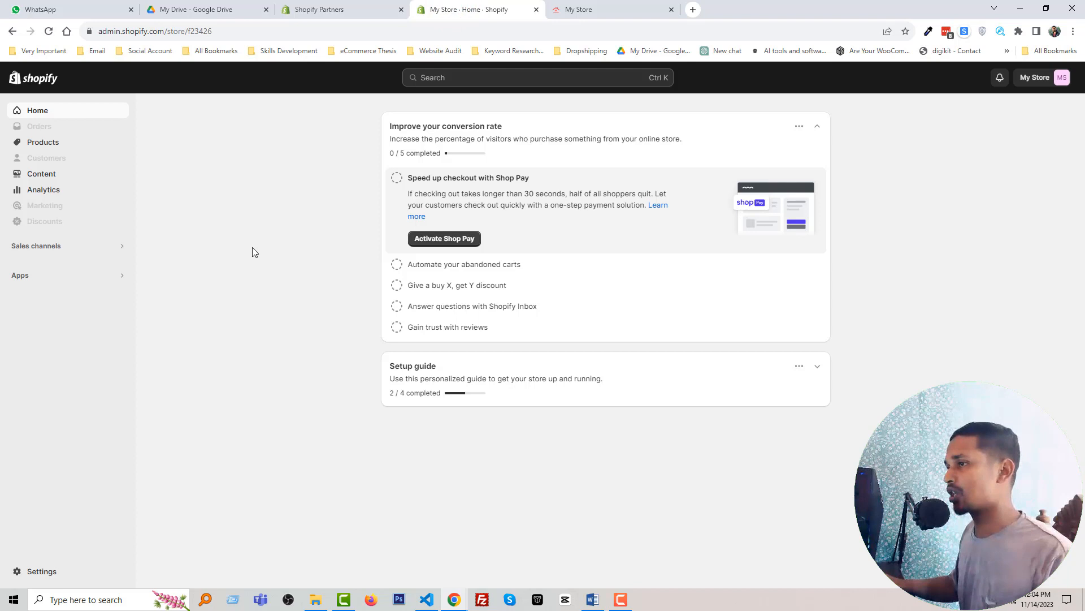
mouse_move(65, 250)
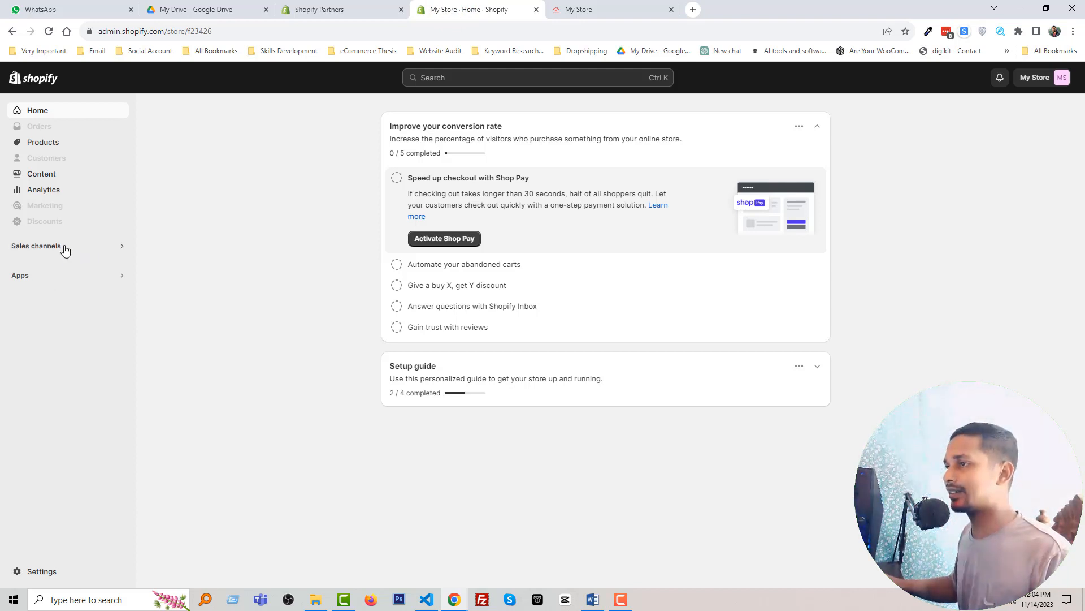
From Online Store themes, open Edit code for the Dawn theme.
click(36, 246)
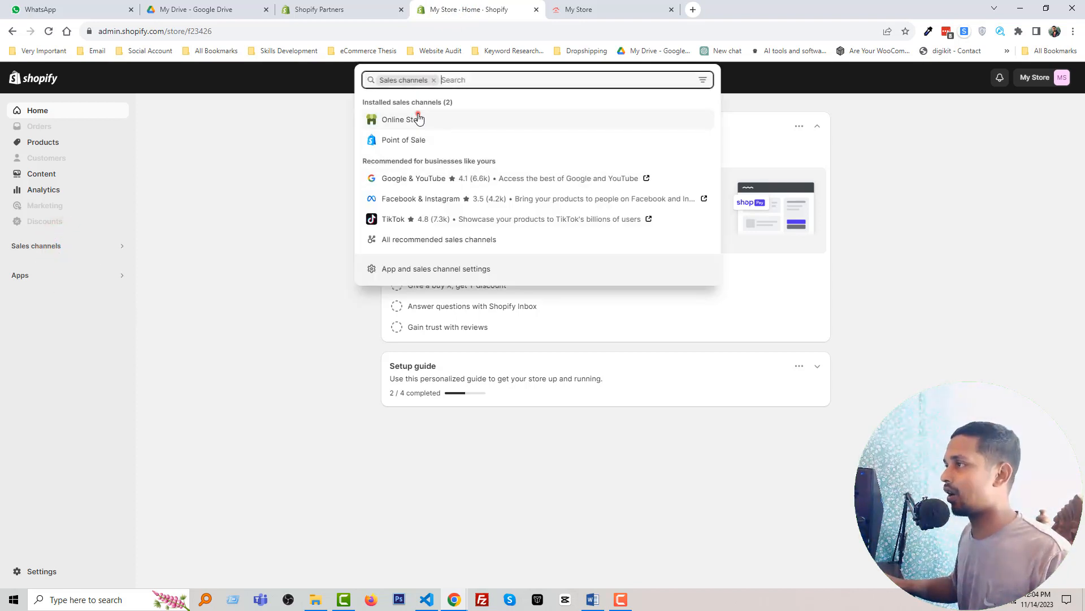
click(409, 119)
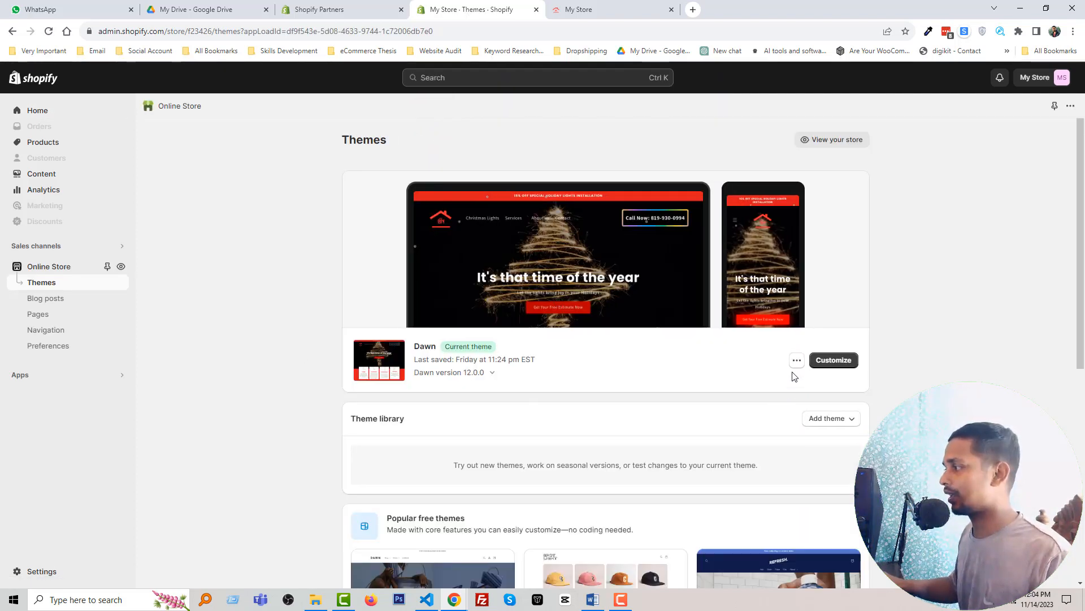
click(796, 359)
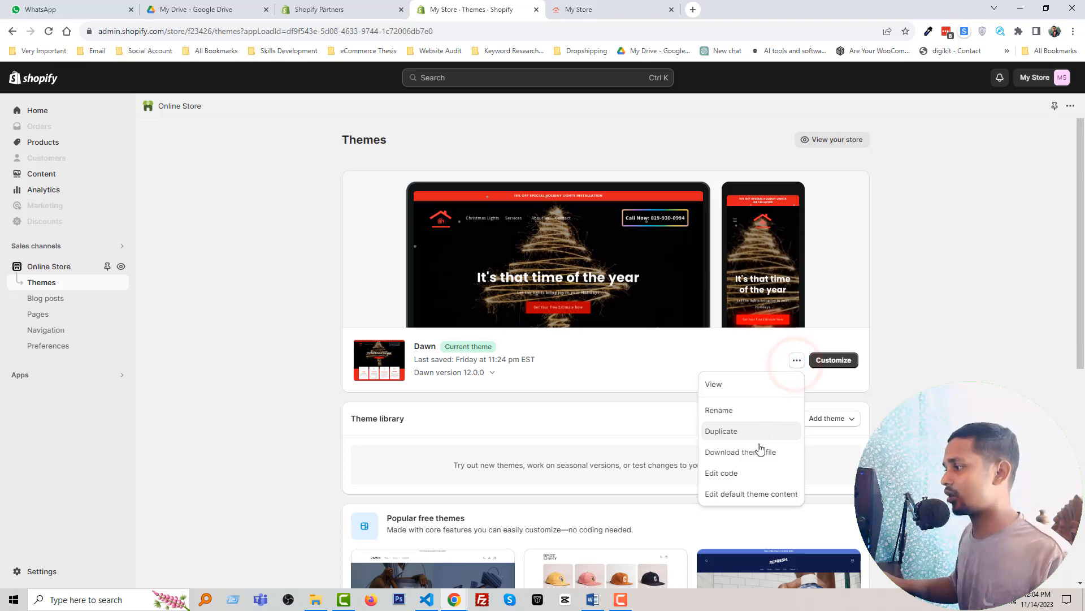
click(721, 473)
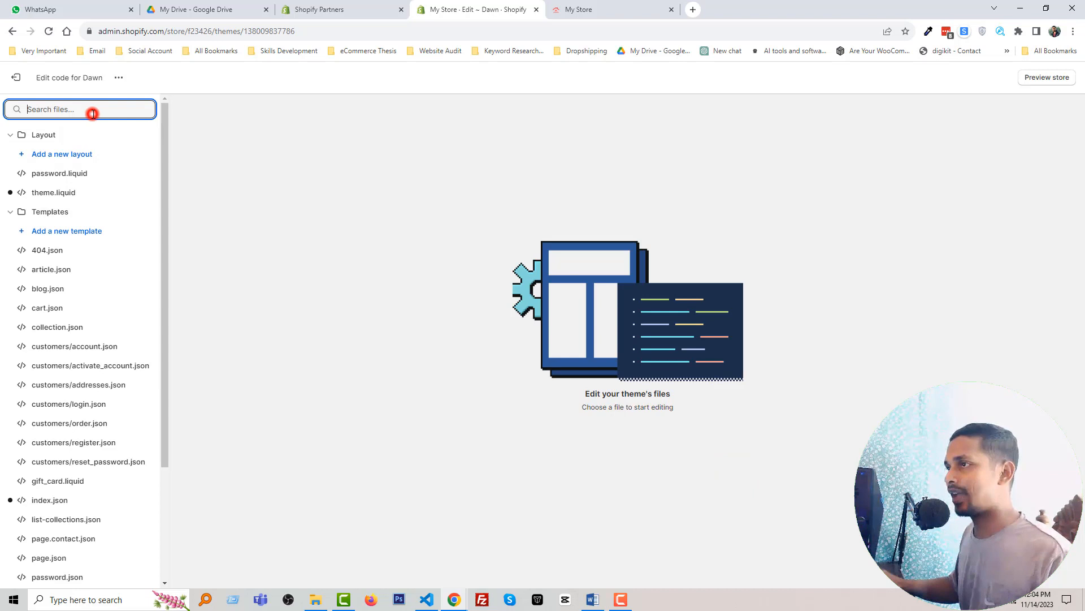
Find footer.liquid and add gradient-bg-animation to the footer tag's class on line 30.
text(f)
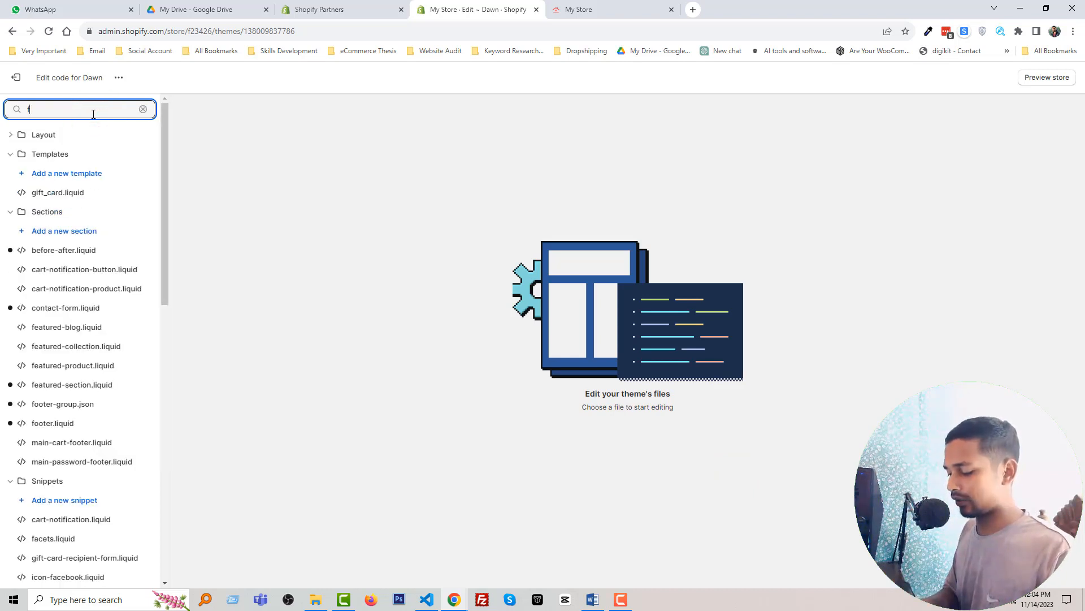
text(ooter)
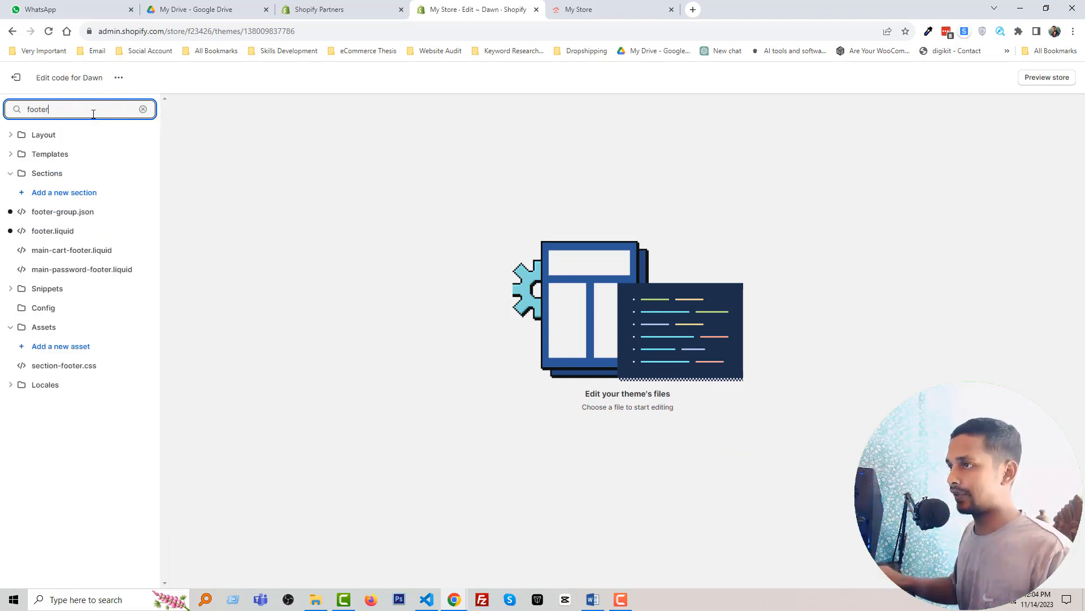
click(52, 231)
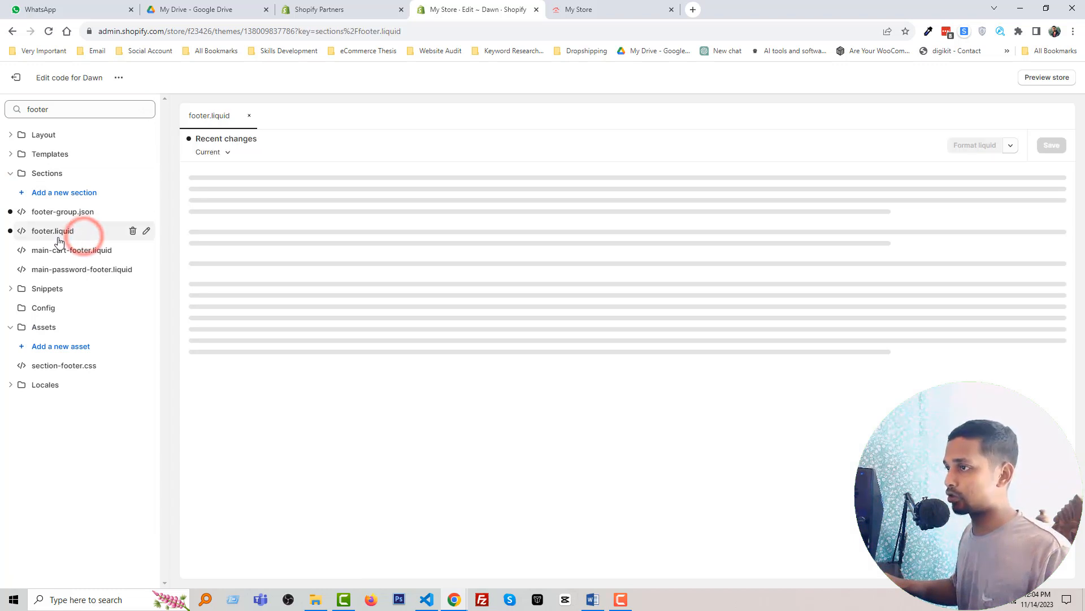
click(53, 231)
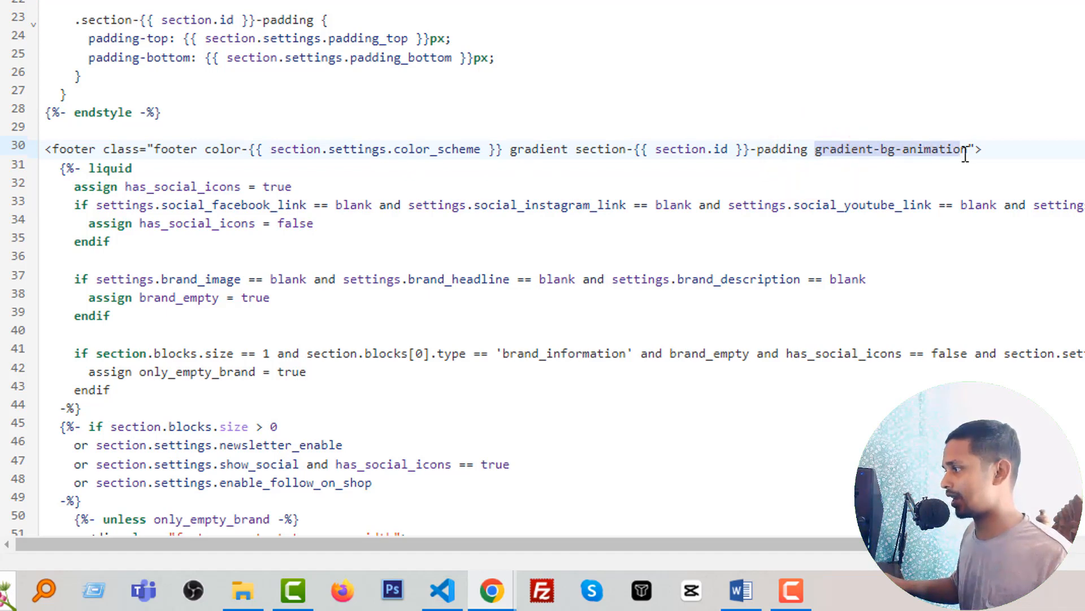
mouse_move(809, 188)
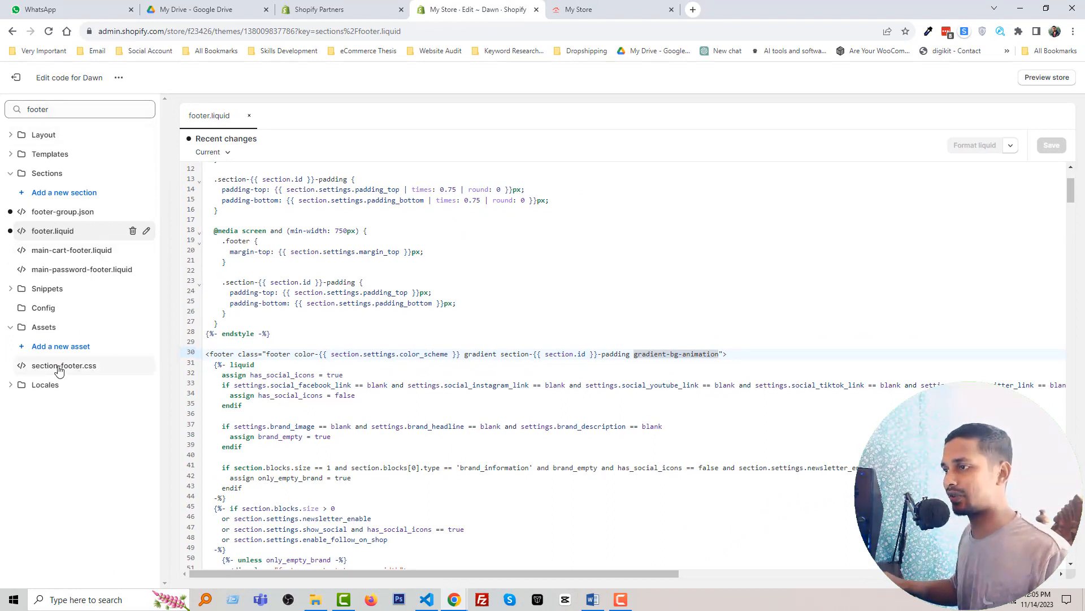
click(64, 365)
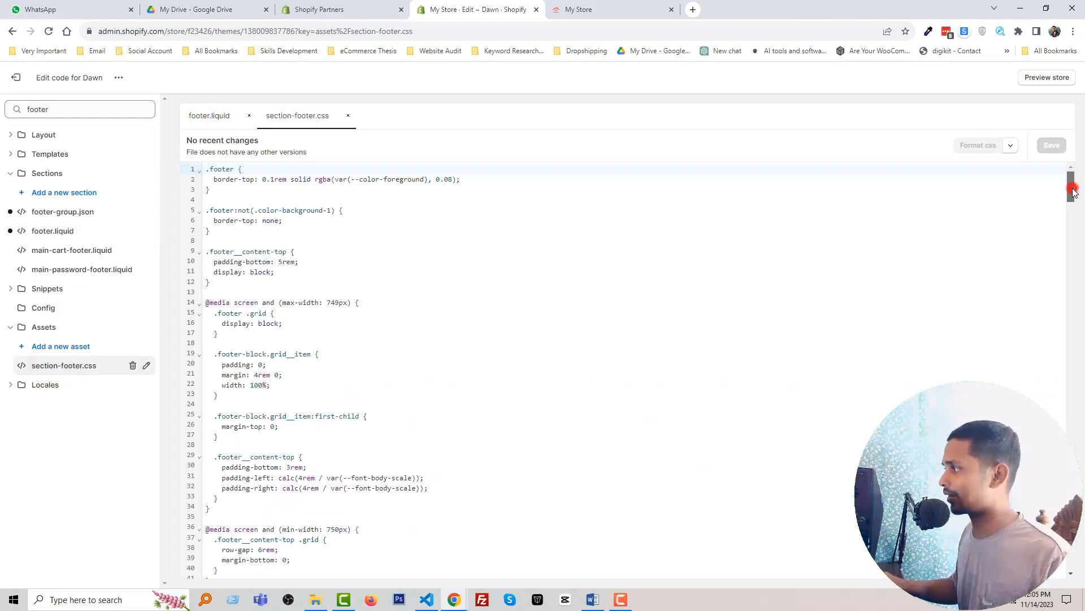
scroll(down, 3)
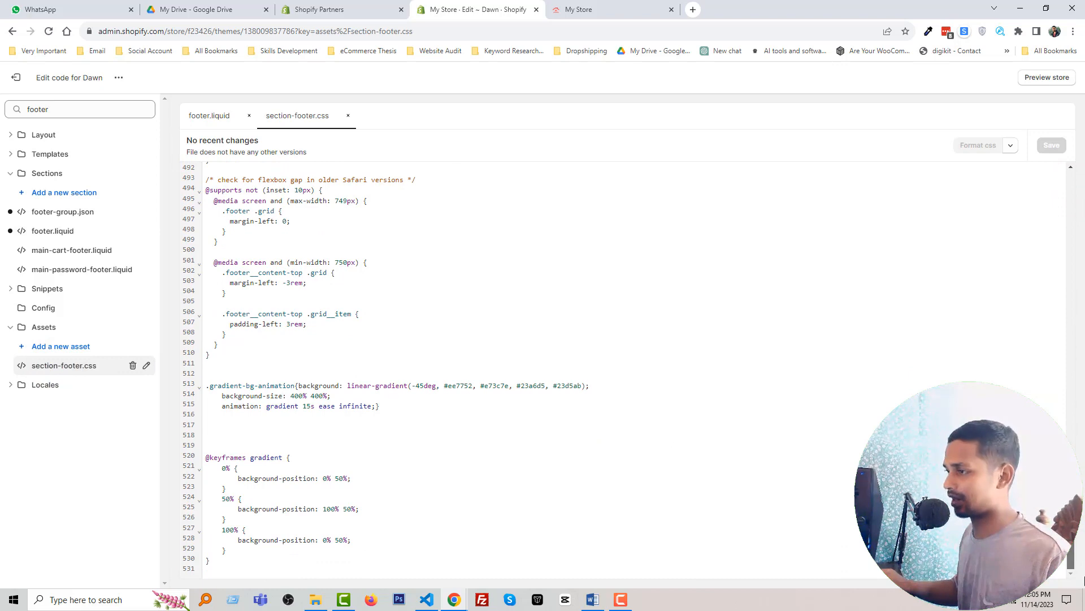
click(216, 438)
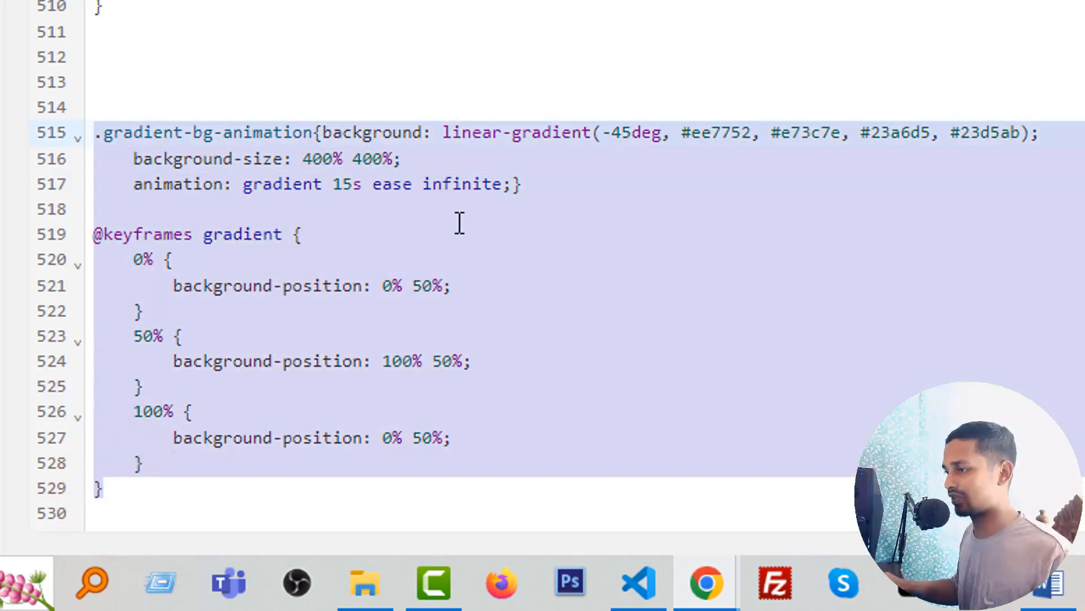
mouse_move(593, 242)
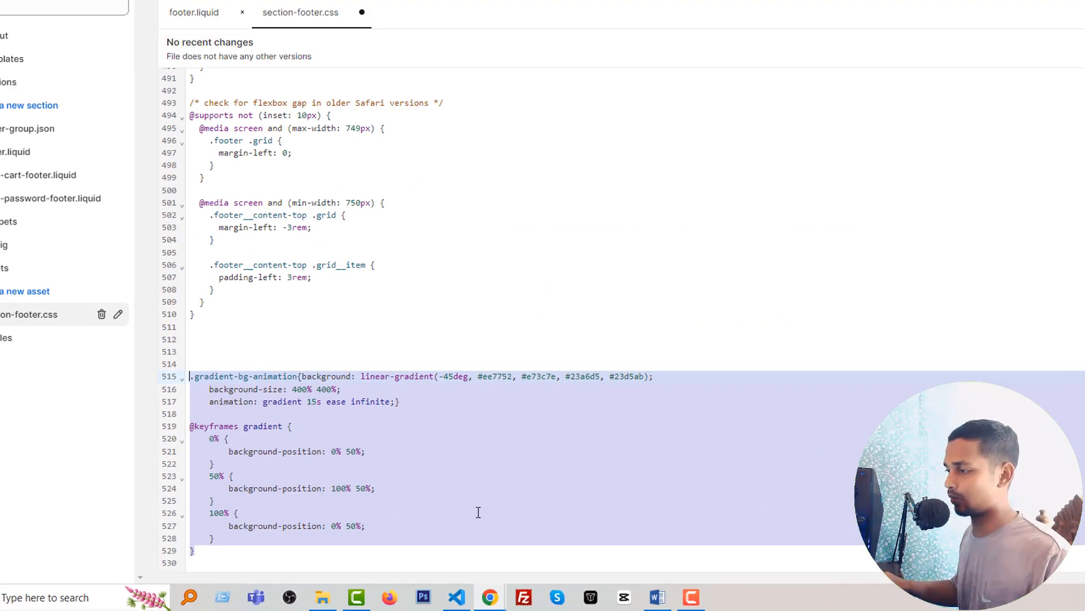
click(457, 597)
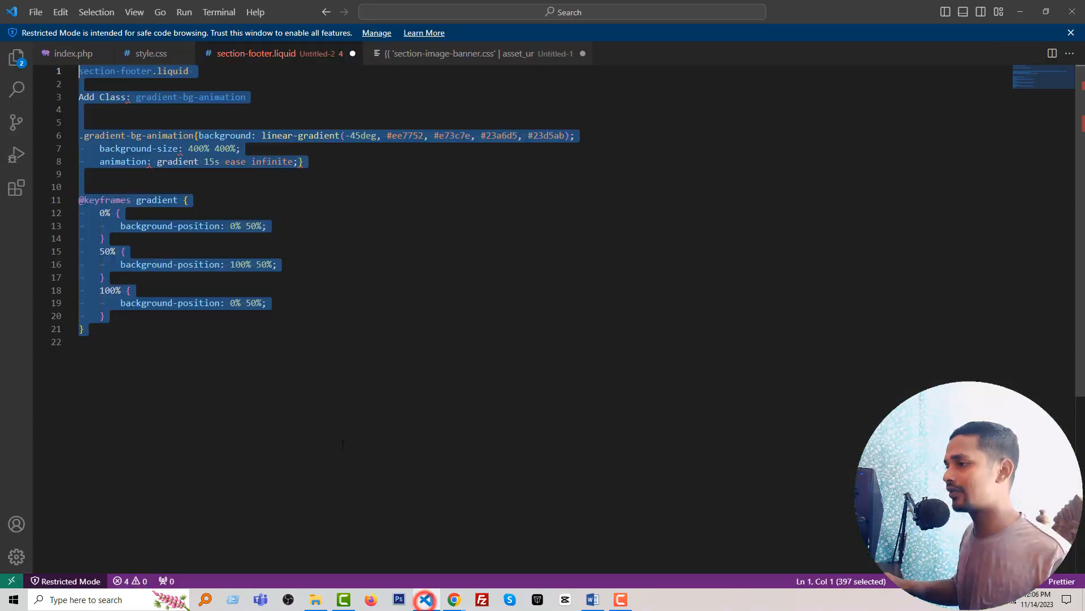
Deselect the snippet notes in VS Code and bring Chrome back to front.
click(309, 325)
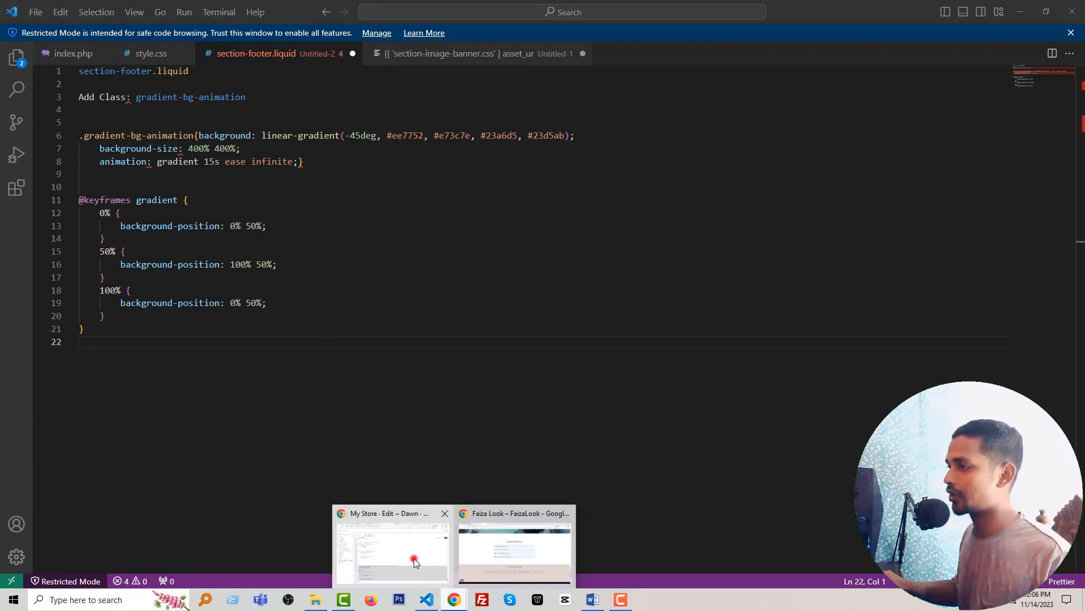
click(694, 9)
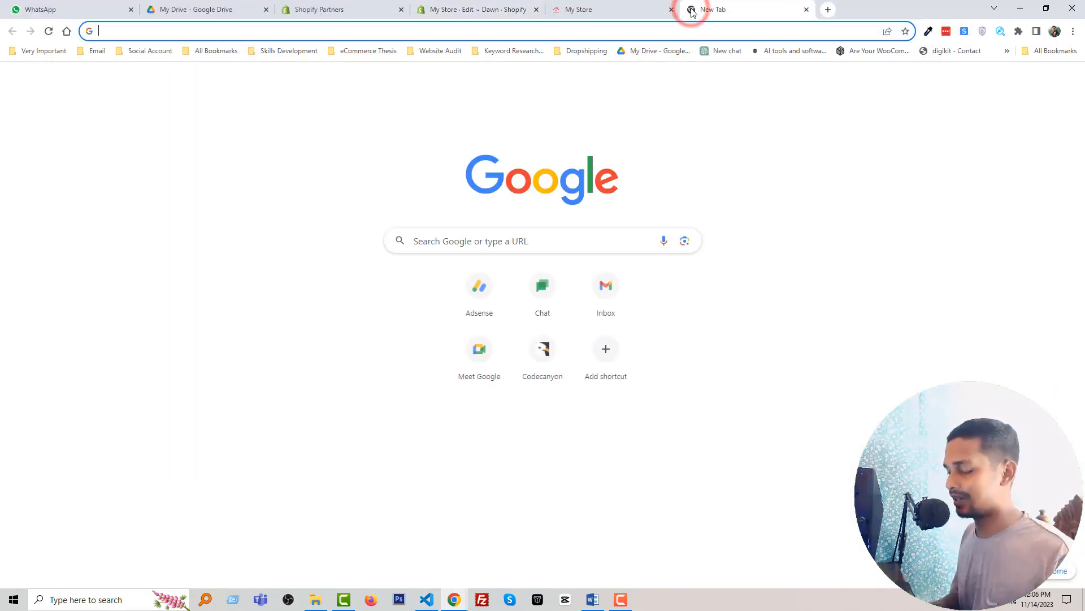
Load ecommercethesis.com in the new tab and scroll through its homepage.
text(ecommercethesis.com)
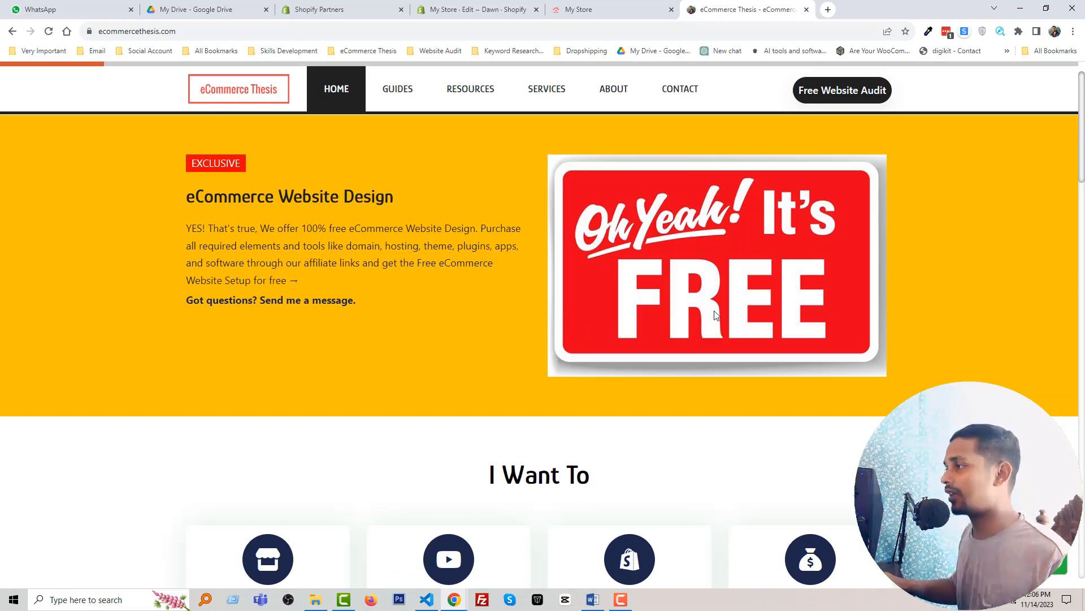
scroll(down, 3)
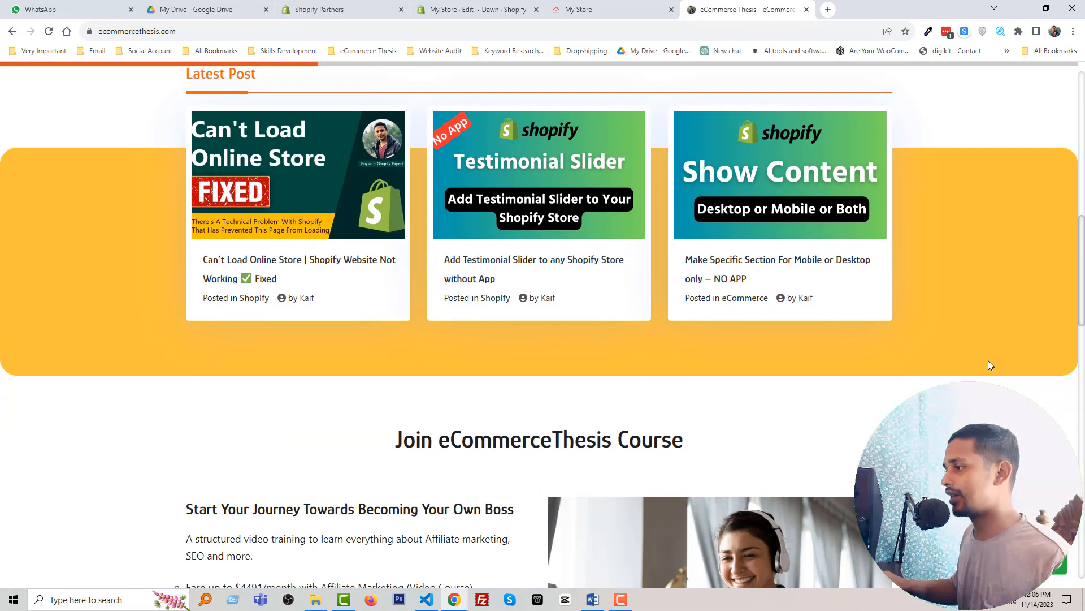
scroll(up, 3)
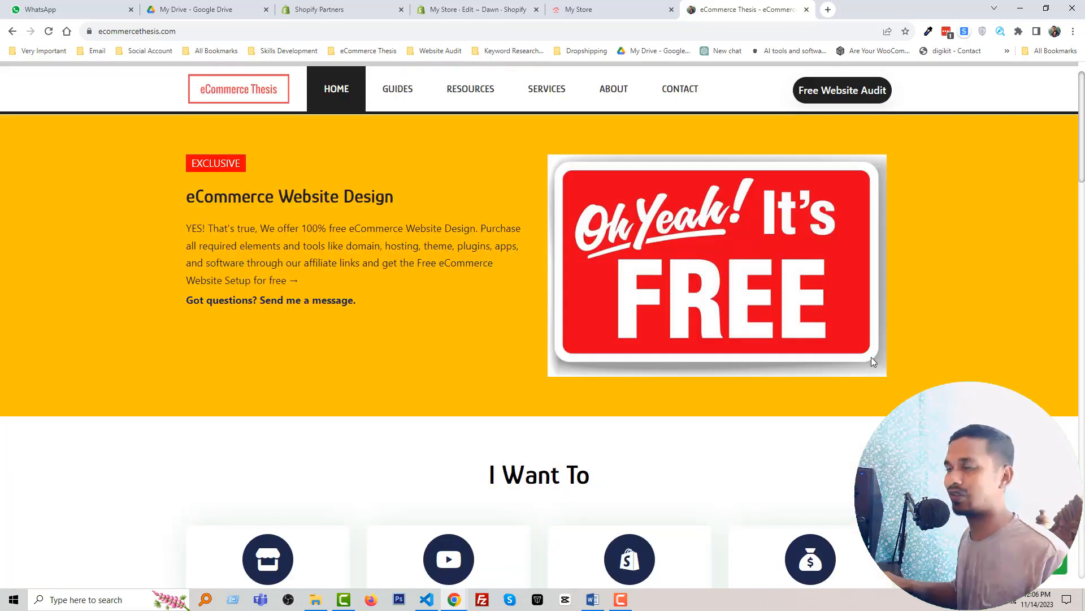